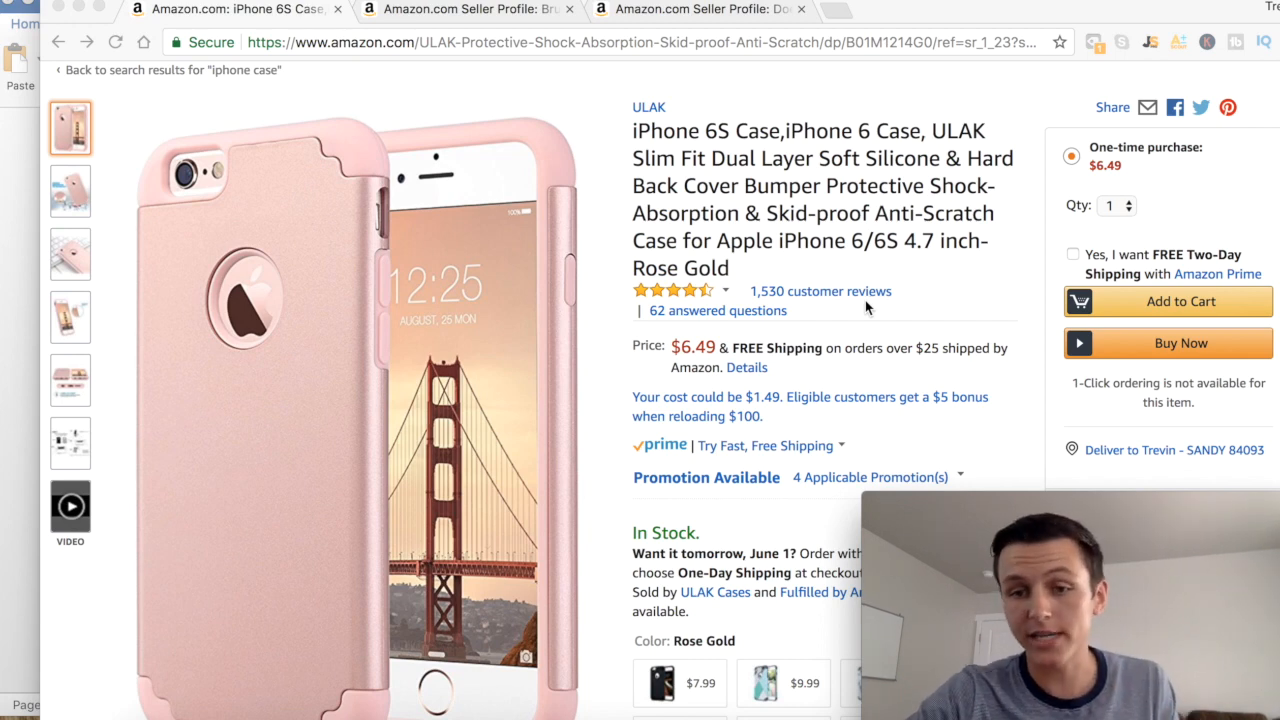
Step: Open the ULAK Cases seller profile and scroll through its feedback and 98% rating breakdown
scroll("down", 3)
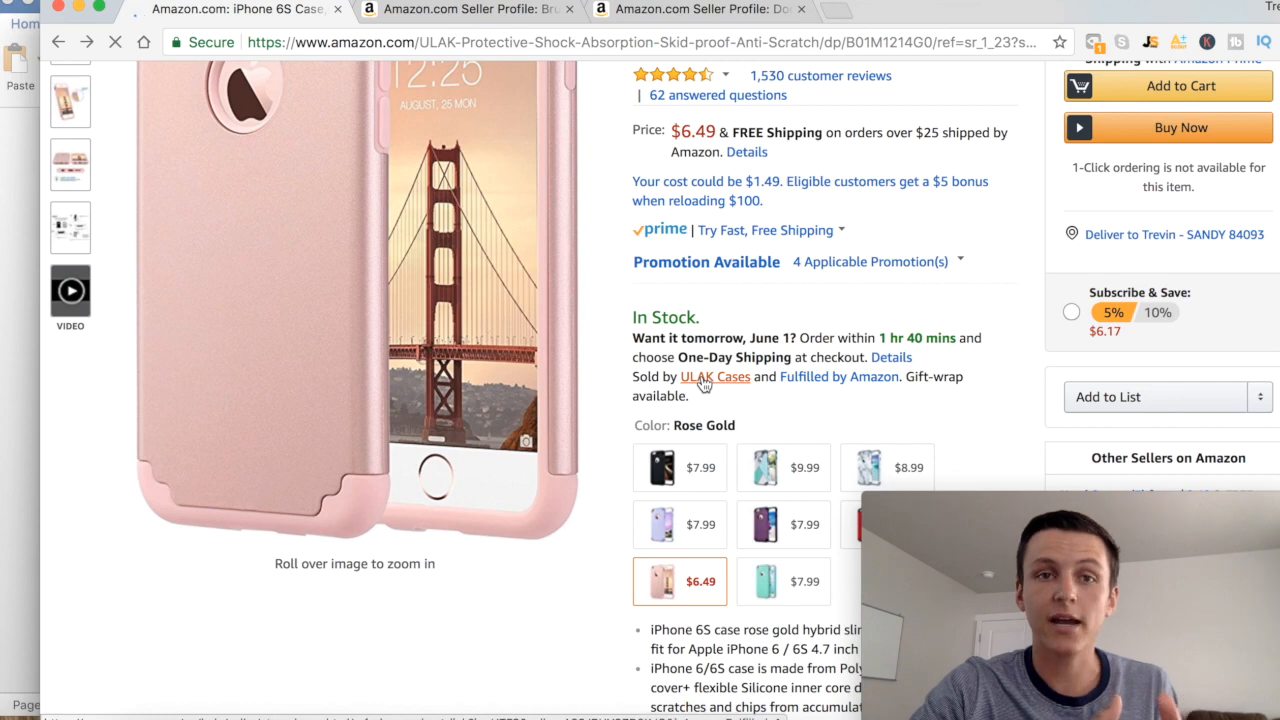
left_click(714, 377)
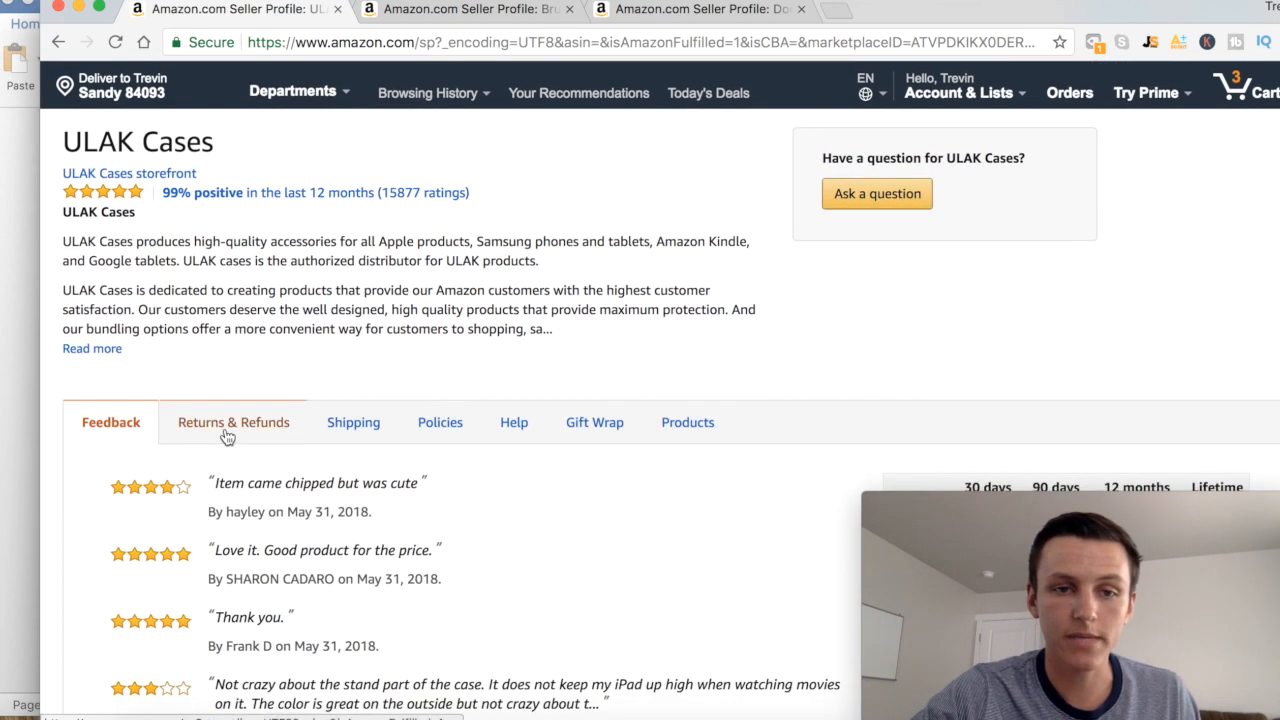
scroll("down", 3)
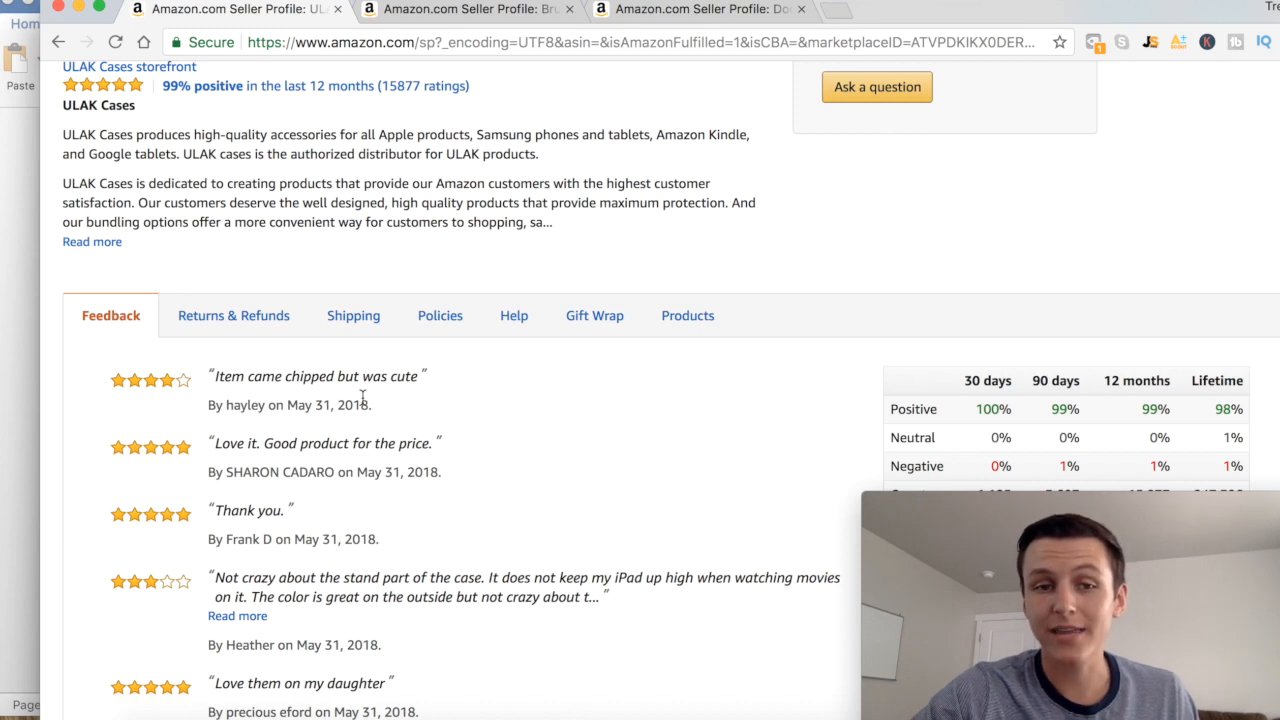
mouse_move(197, 385)
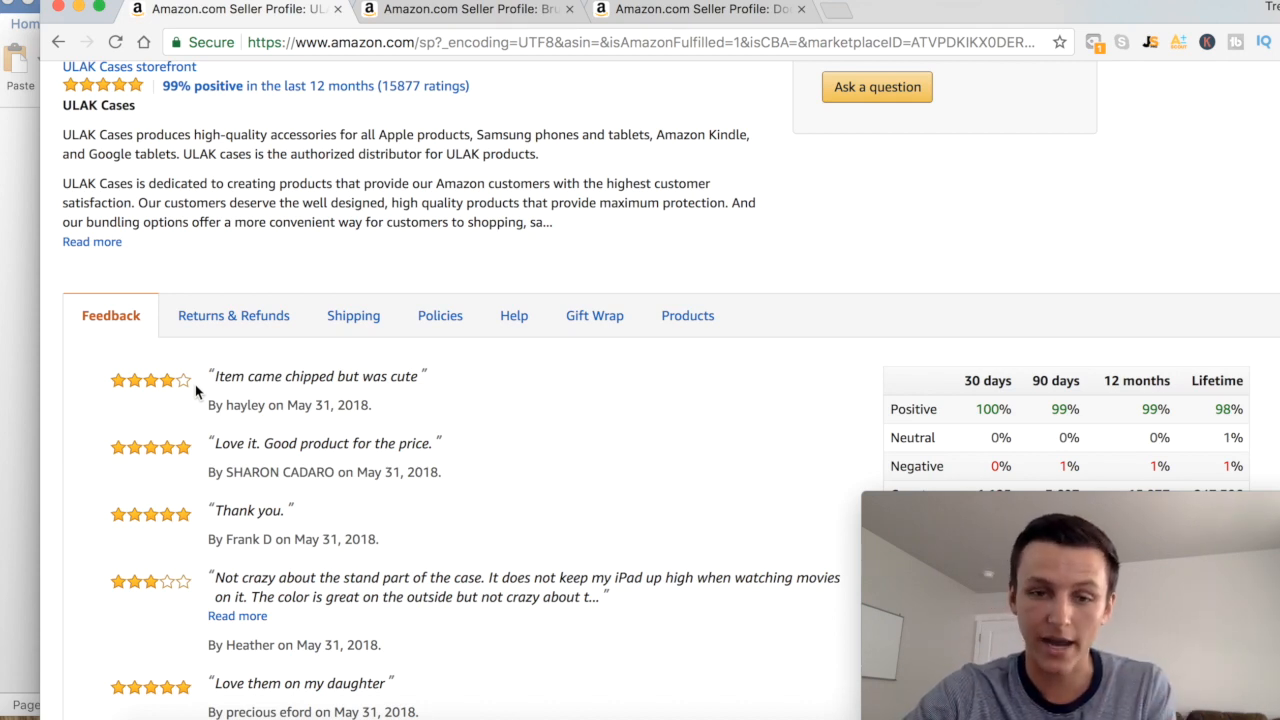
mouse_move(195, 388)
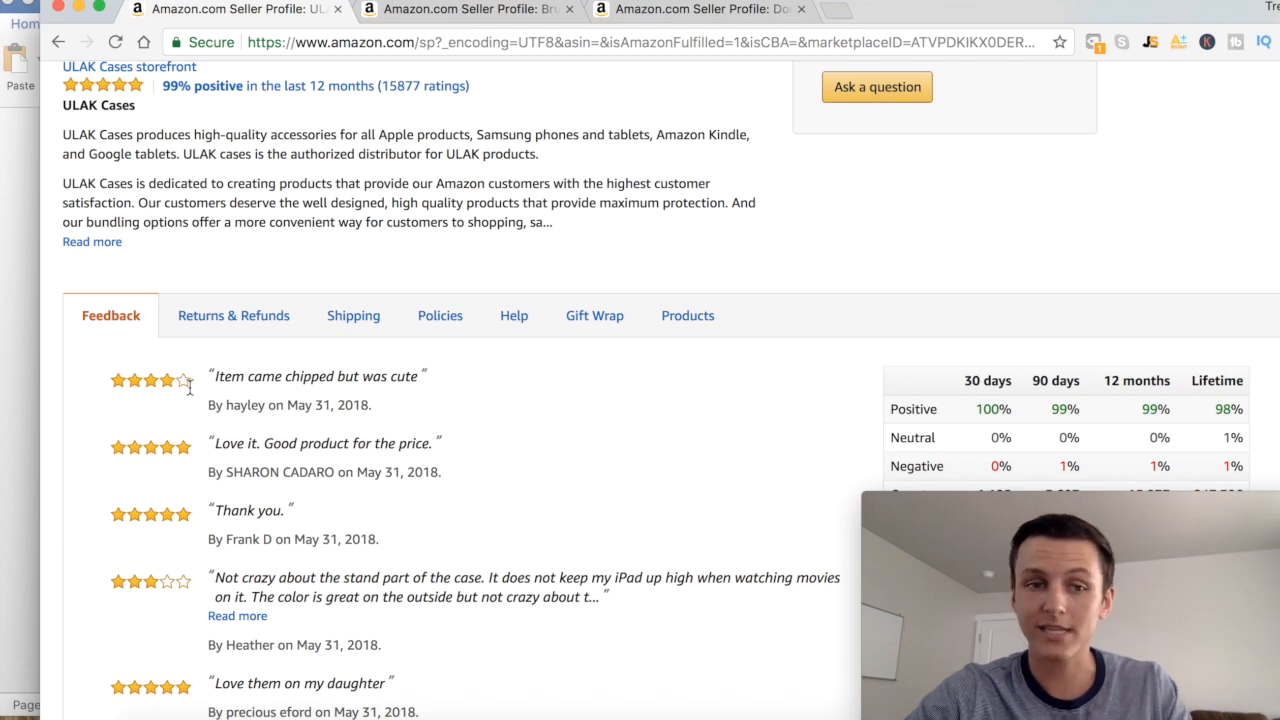
mouse_move(422, 358)
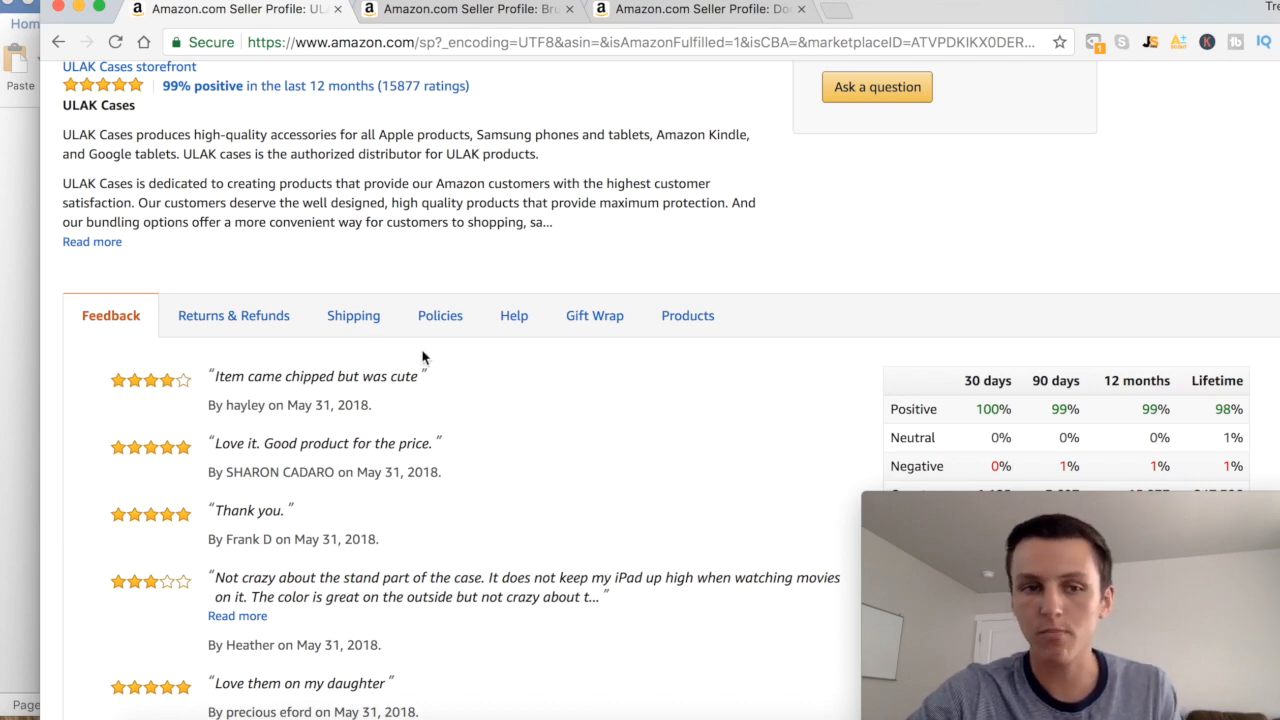
scroll("down", 3)
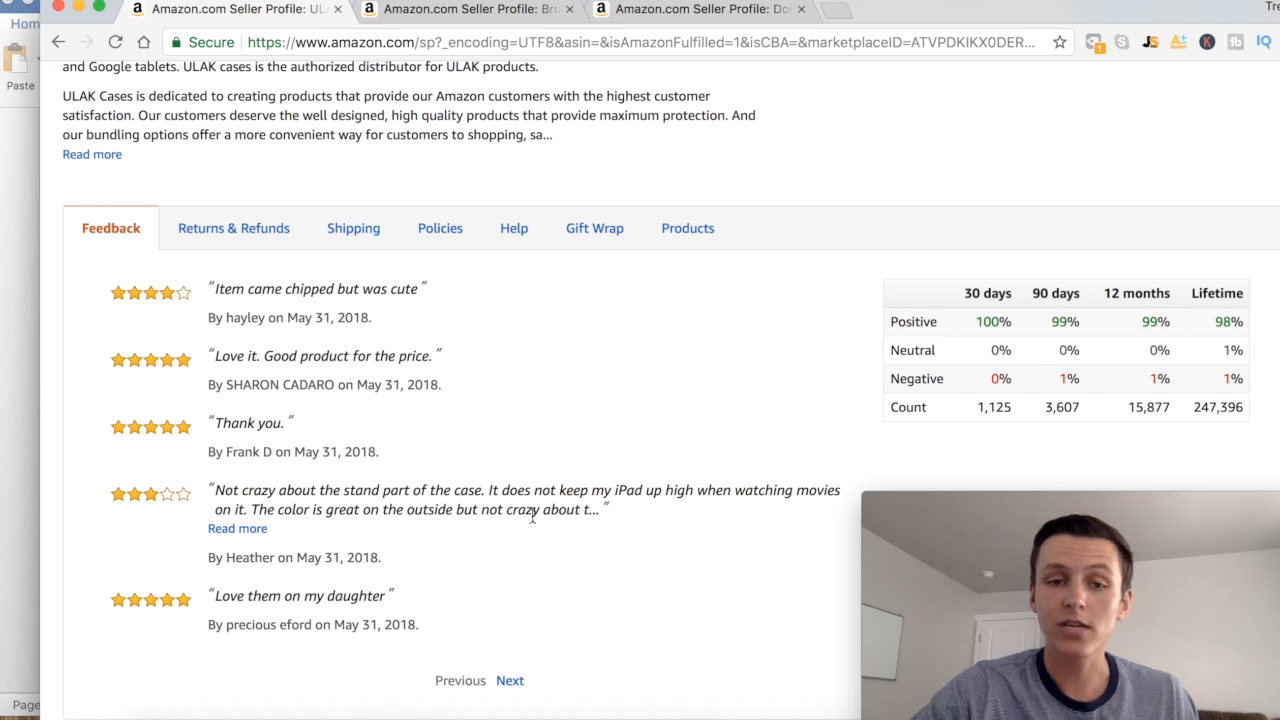
mouse_move(605, 520)
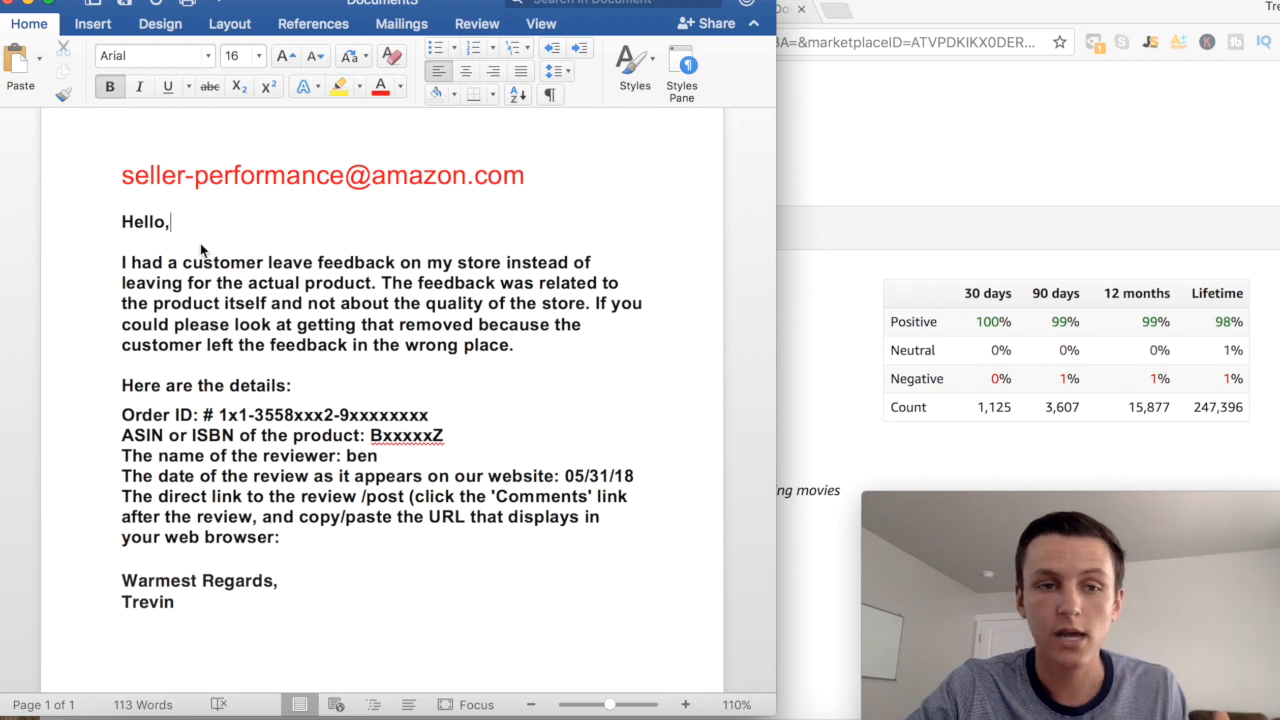
mouse_move(195, 280)
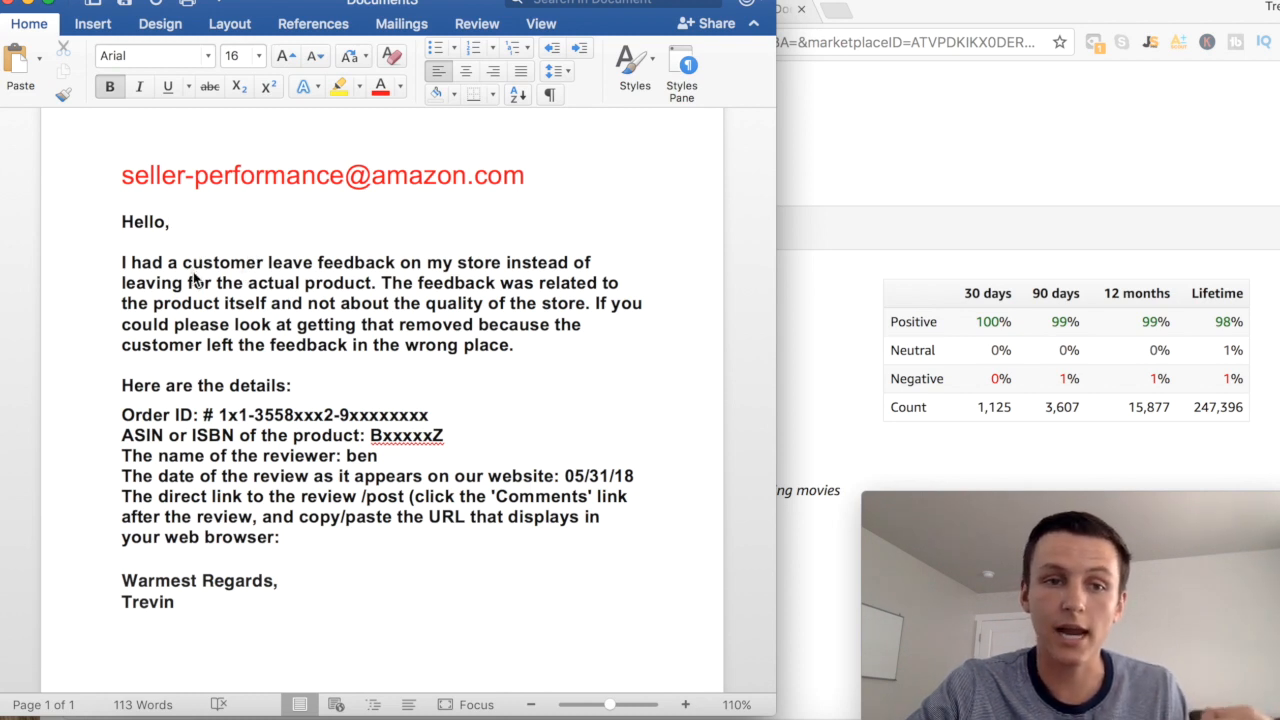
left_click(170, 221)
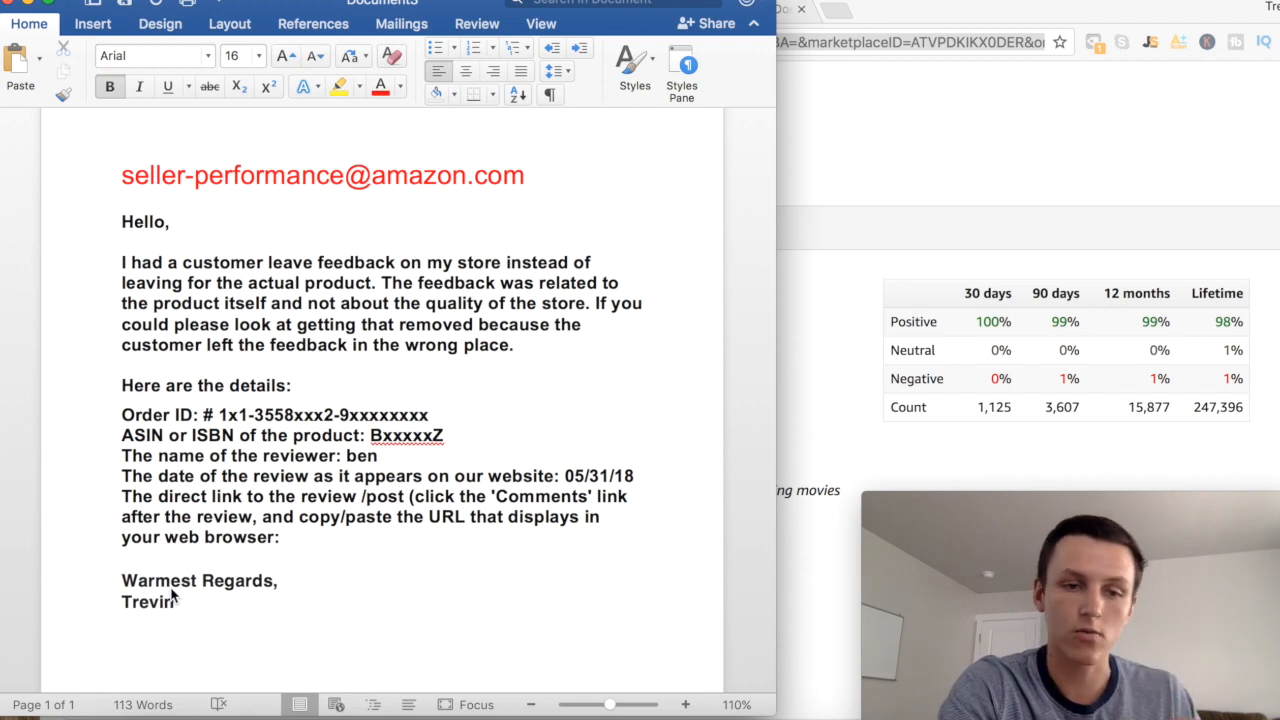
left_click(170, 221)
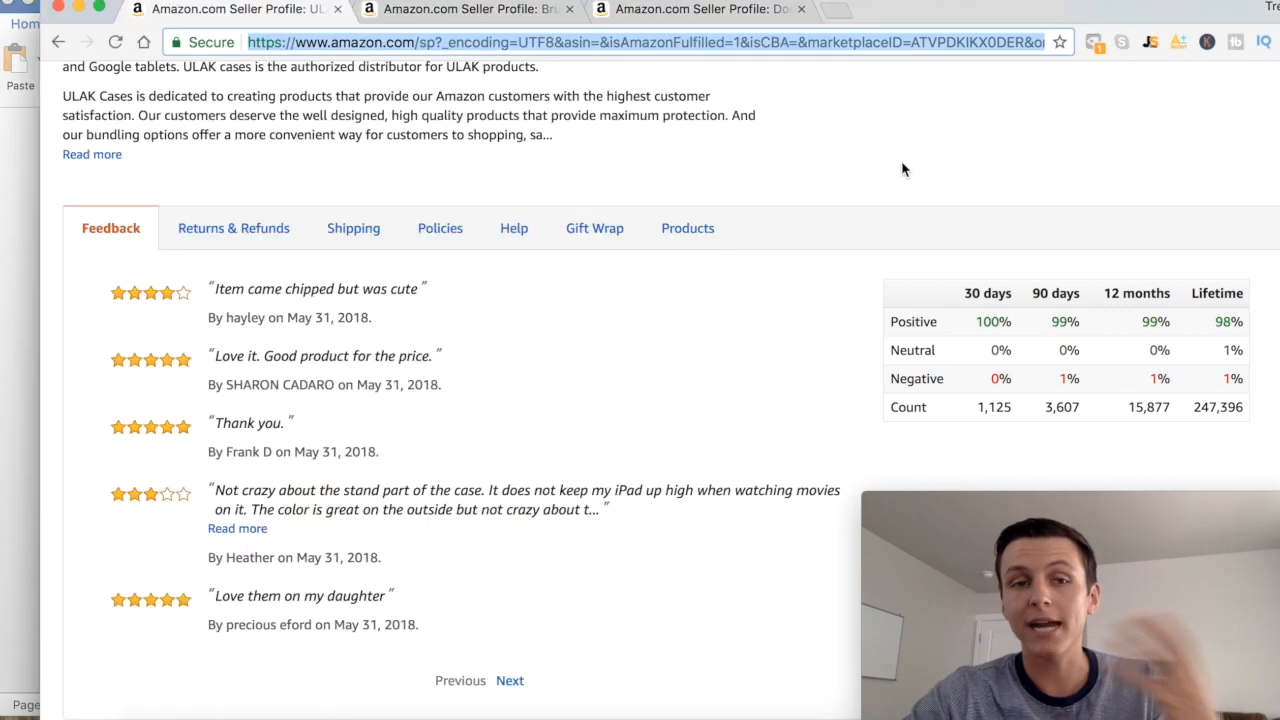
mouse_move(769, 283)
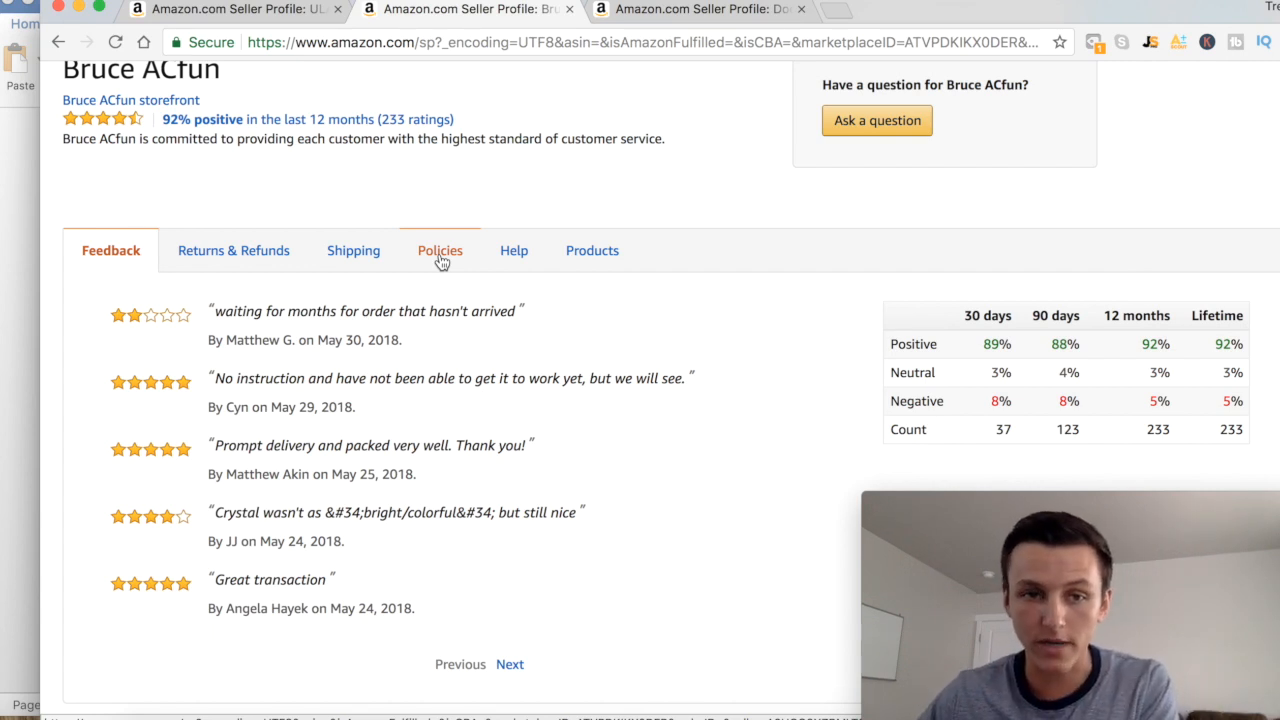
mouse_move(365, 323)
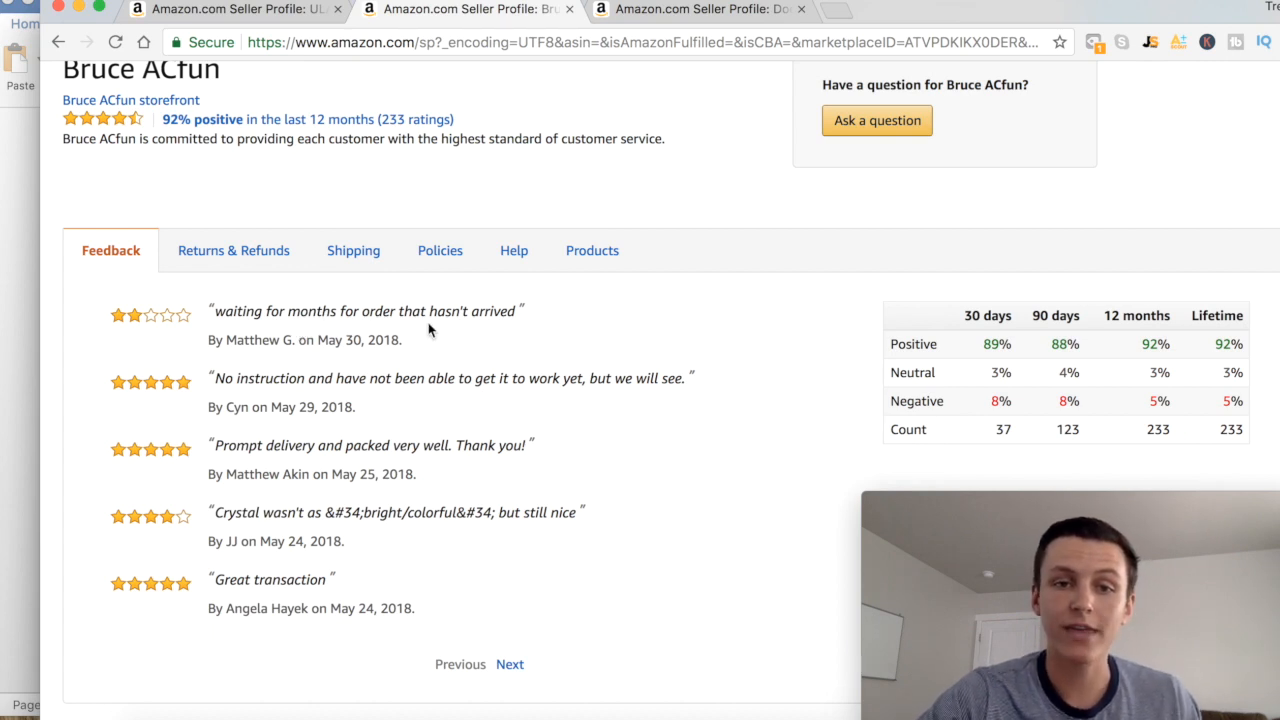
mouse_move(449, 337)
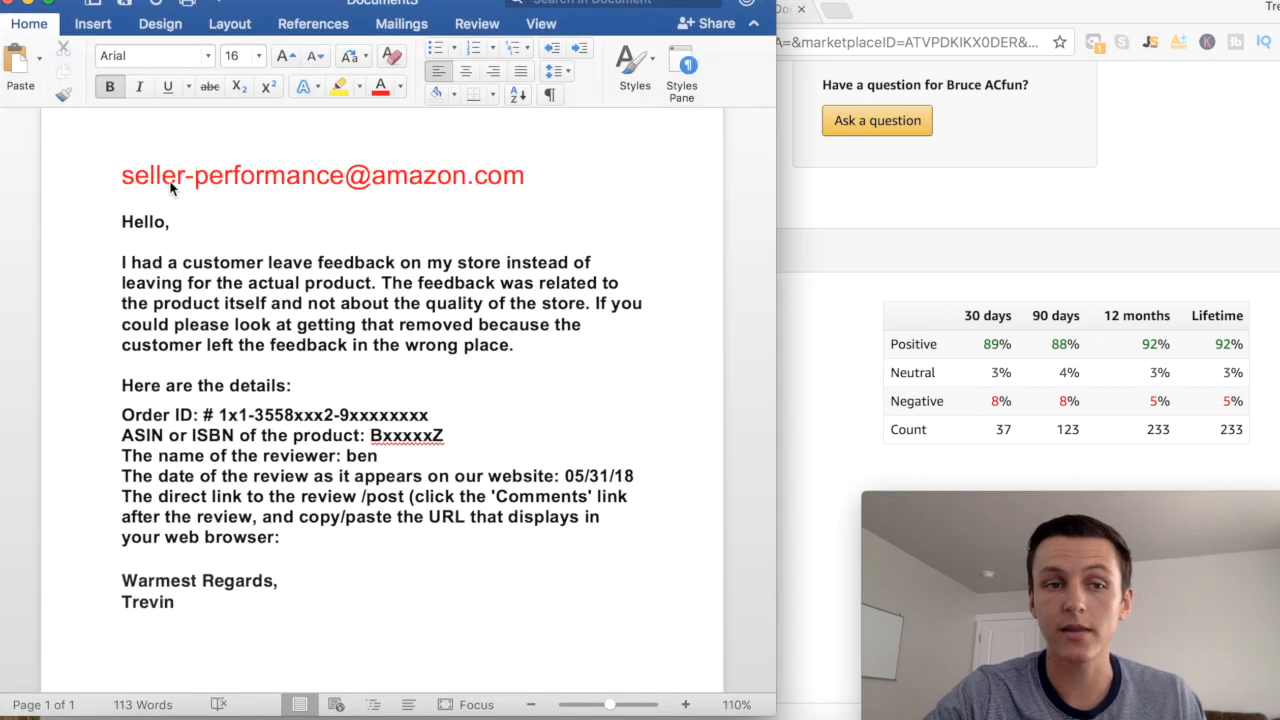
Step: Glance at the Word removal letter again, then bring back the Bruce ACfun profile
left_click(171, 221)
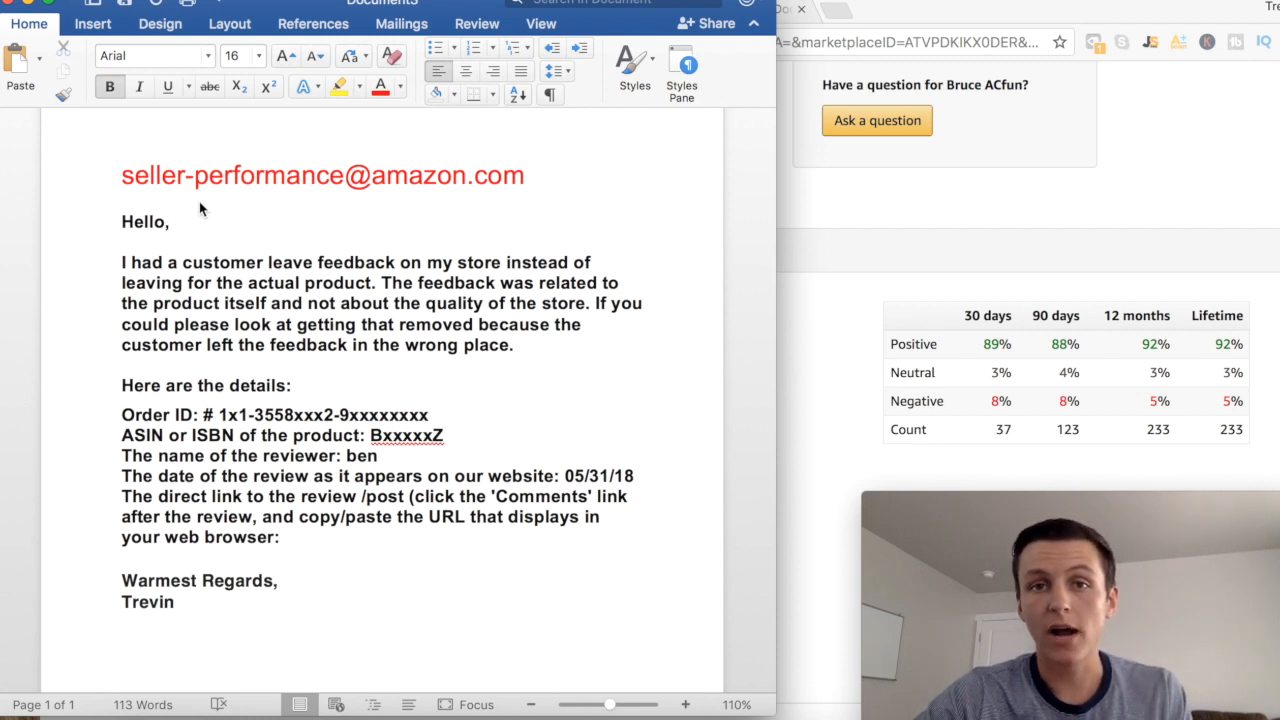
left_click(170, 221)
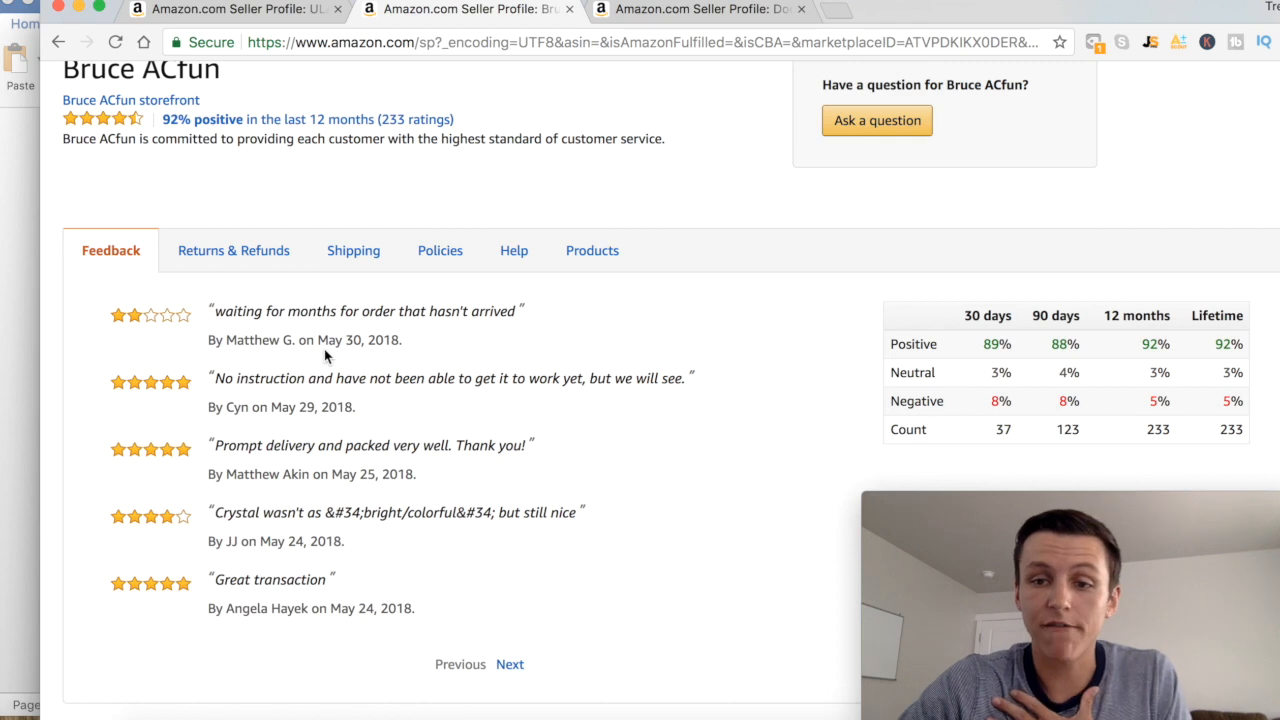
mouse_move(212, 318)
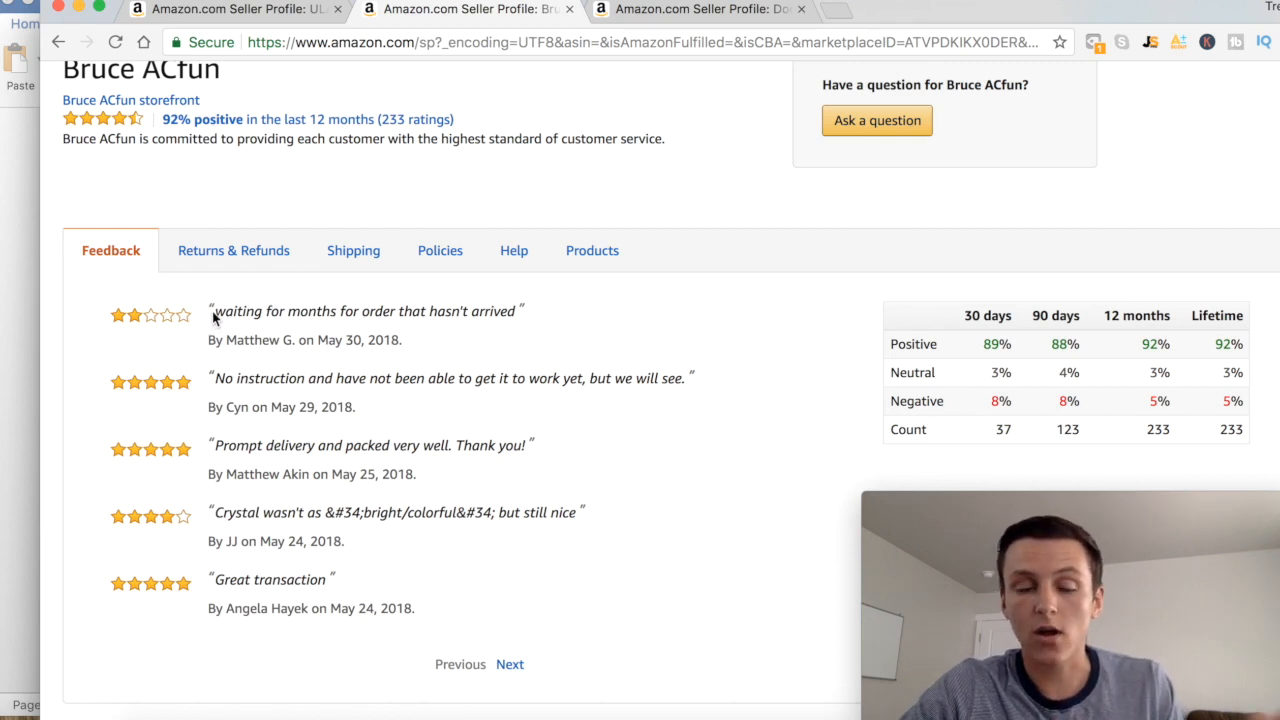
mouse_move(580, 315)
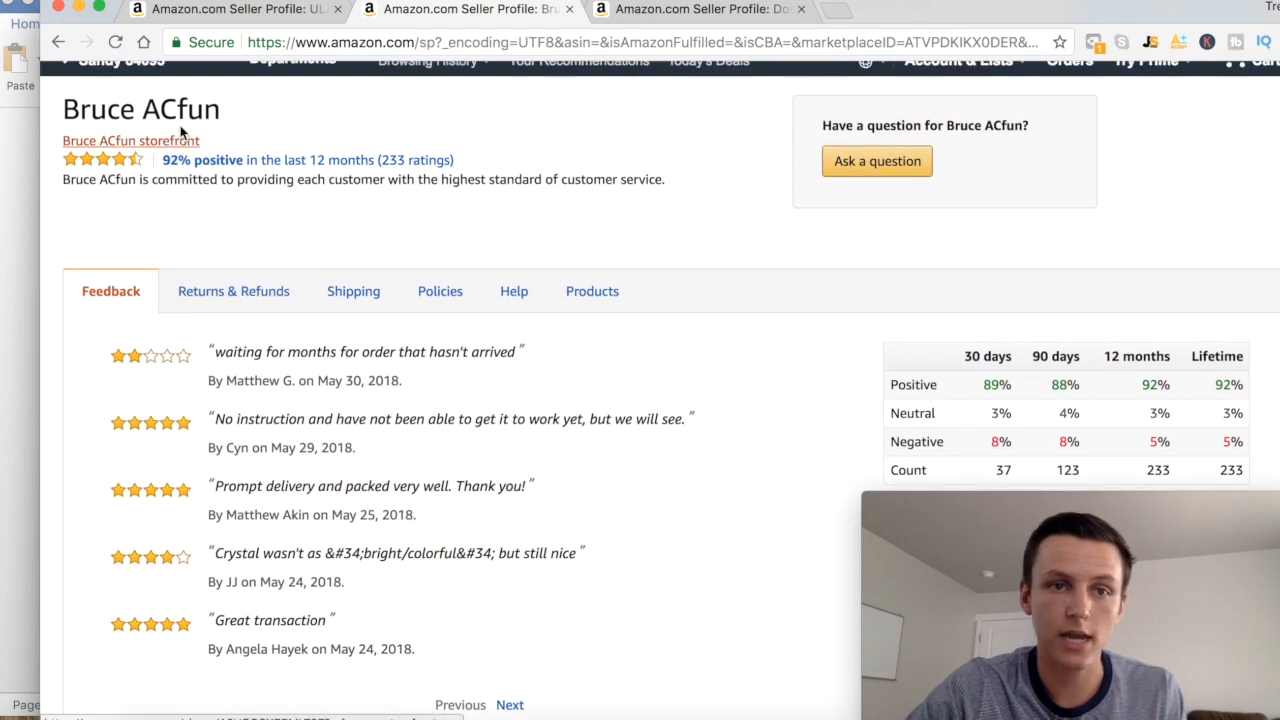
mouse_move(155, 352)
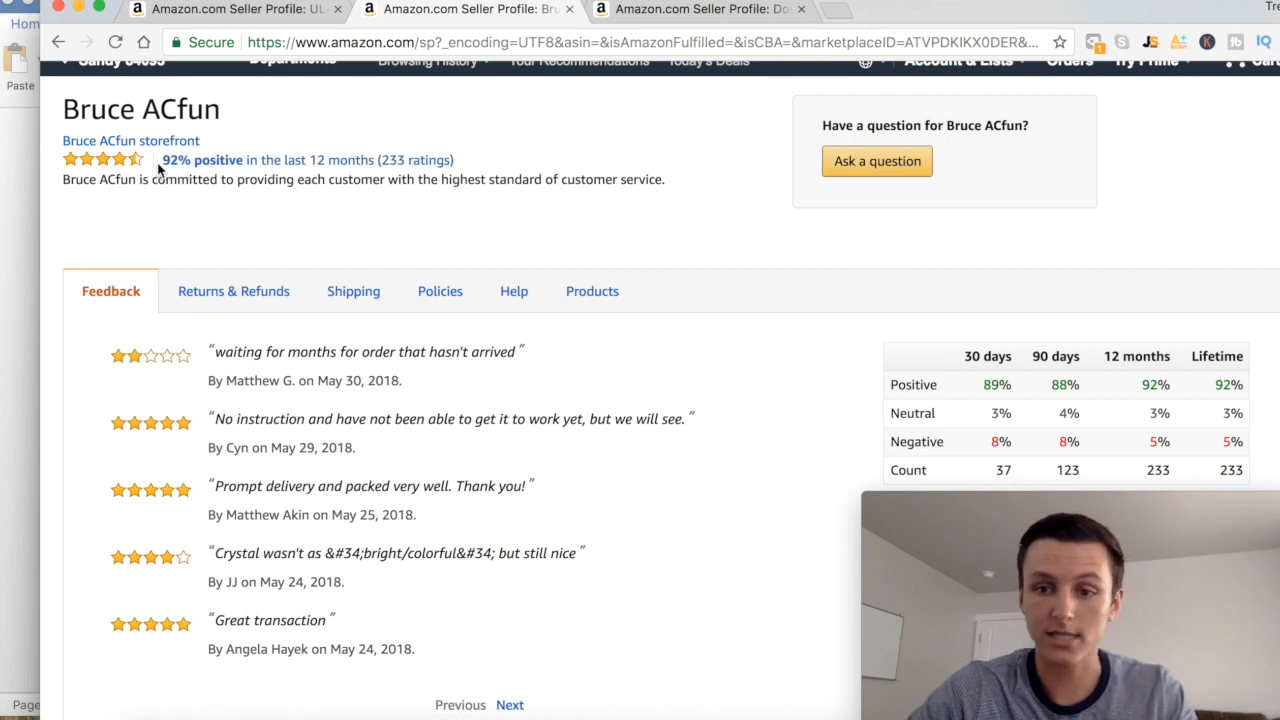
mouse_move(423, 578)
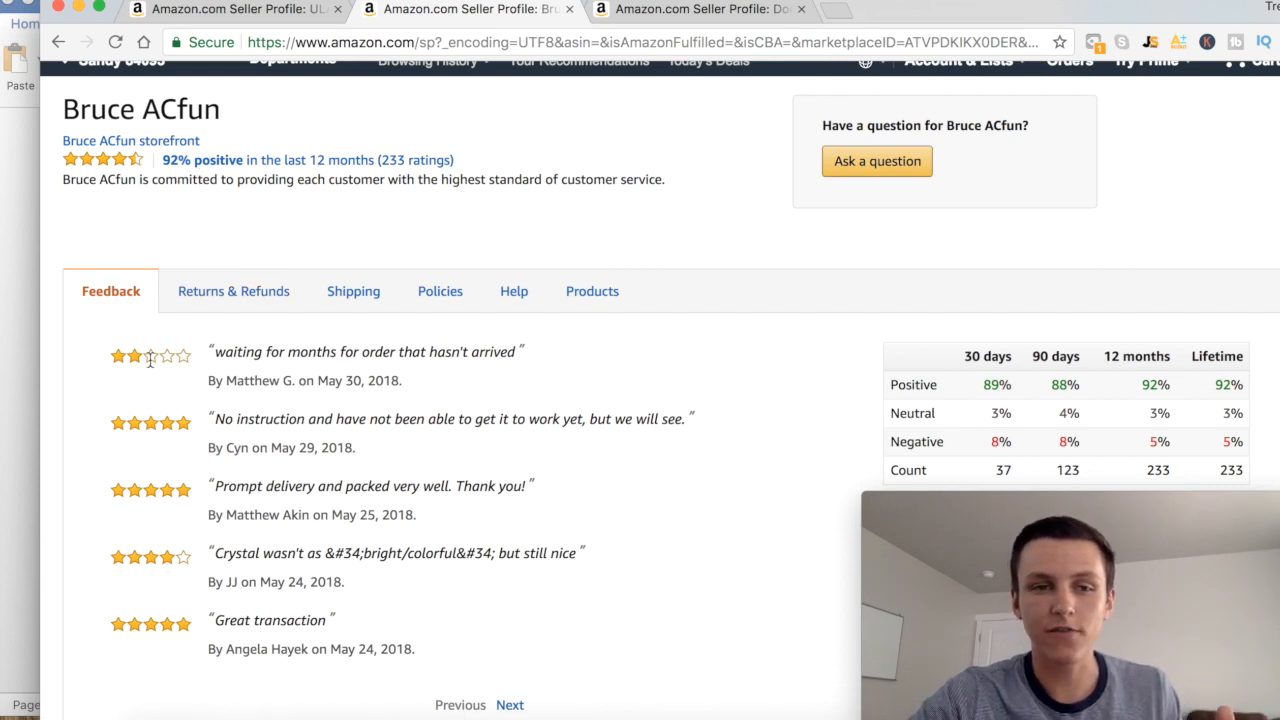
mouse_move(127, 374)
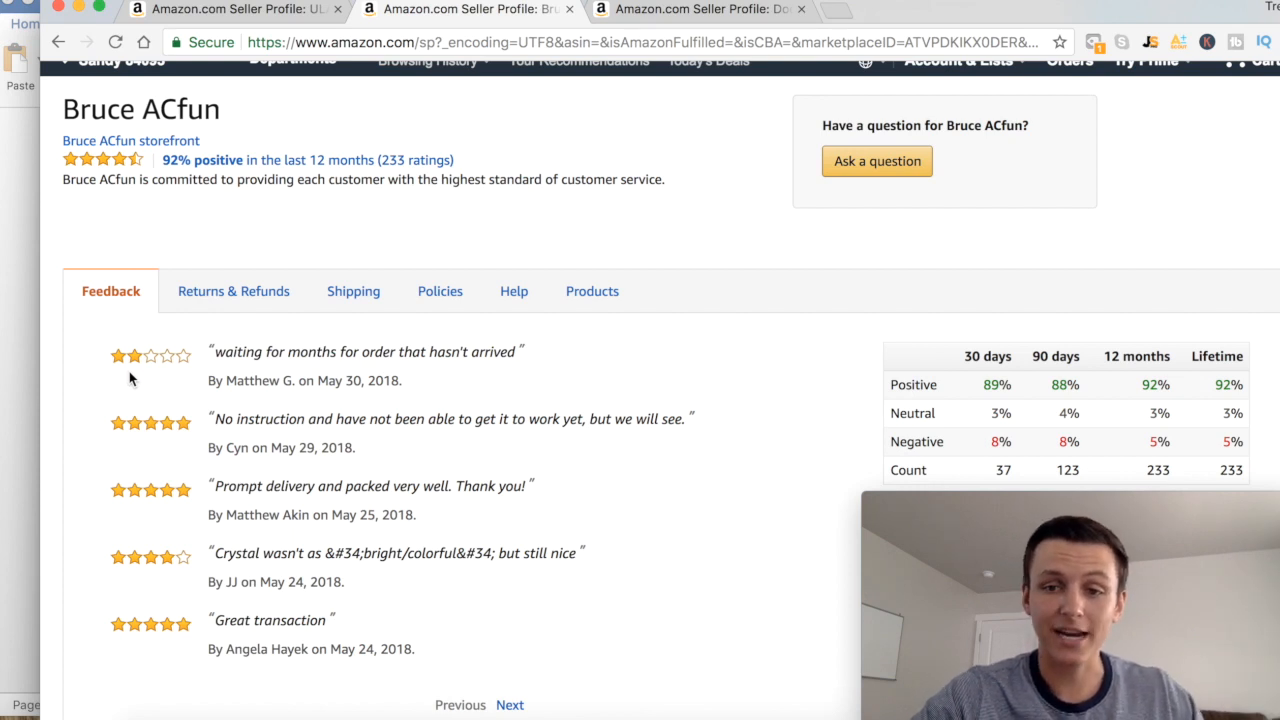
mouse_move(232, 372)
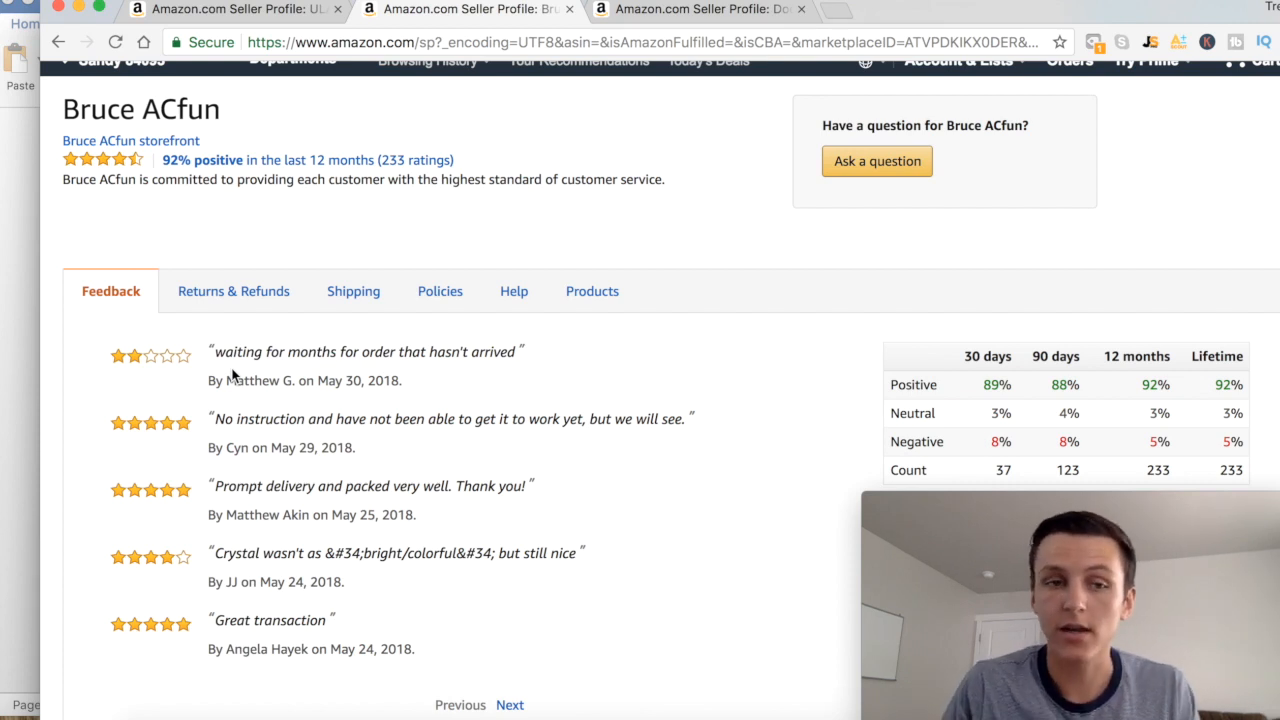
mouse_move(188, 375)
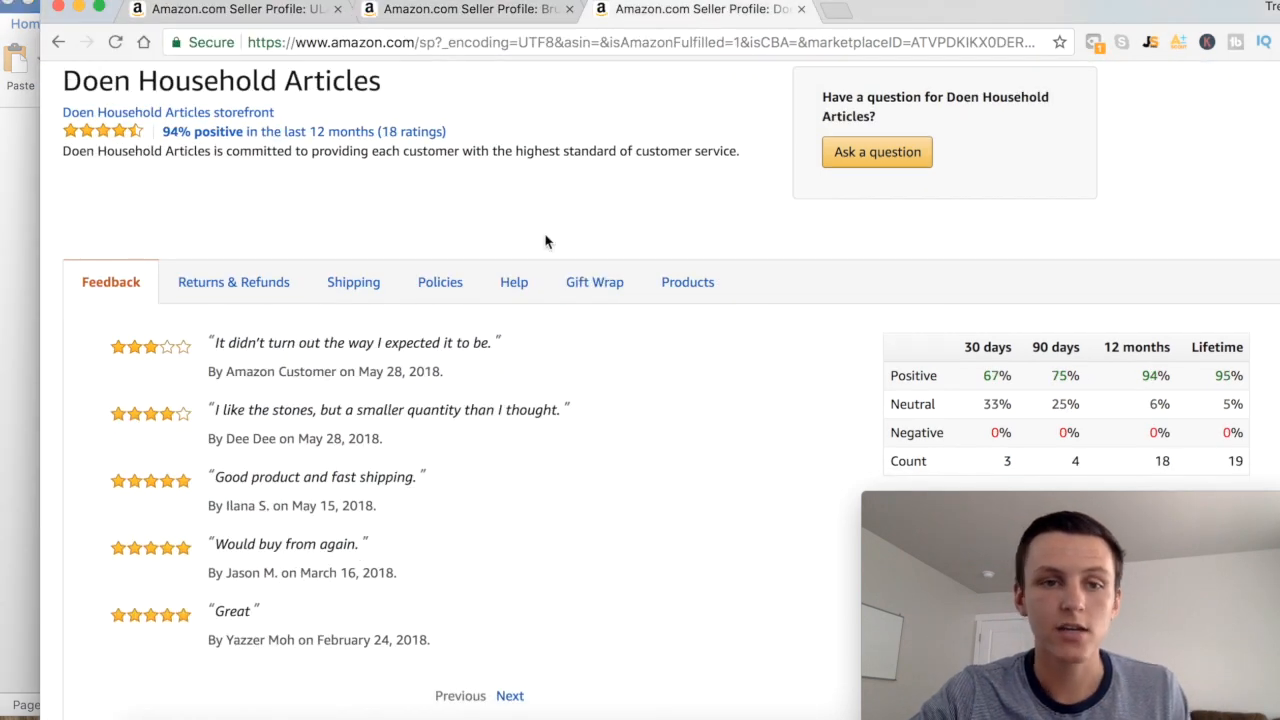
mouse_move(450, 360)
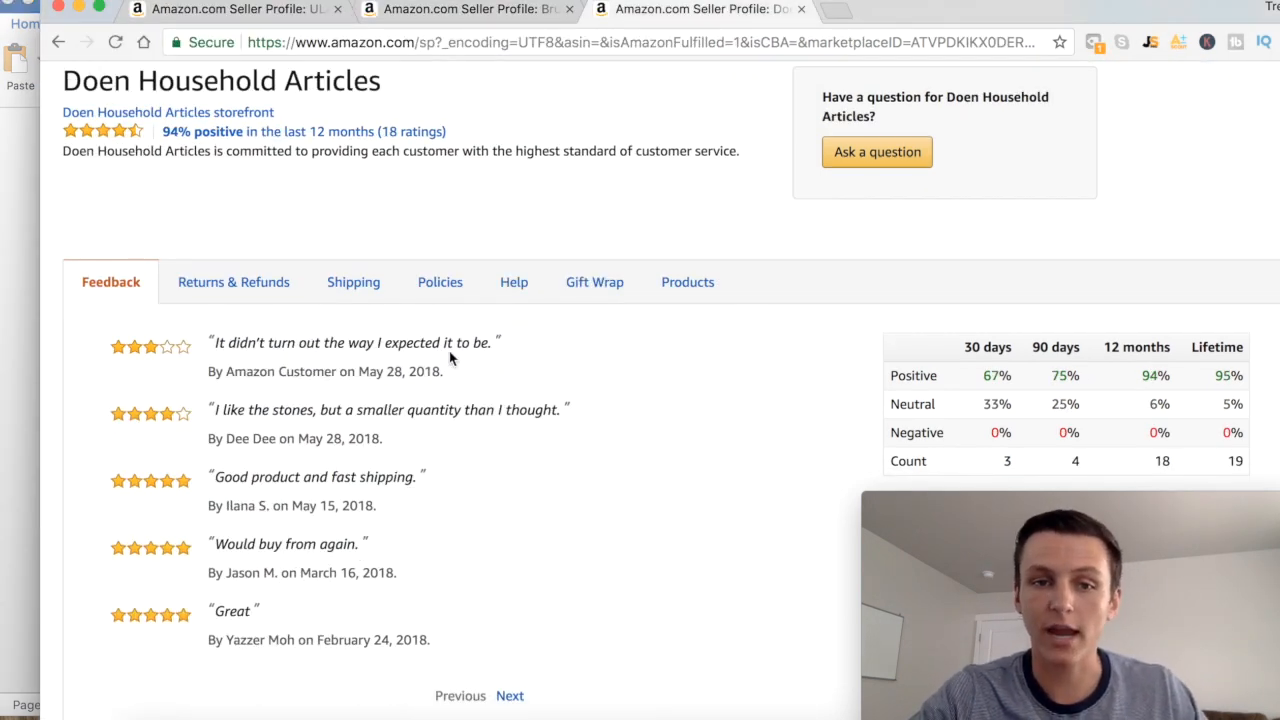